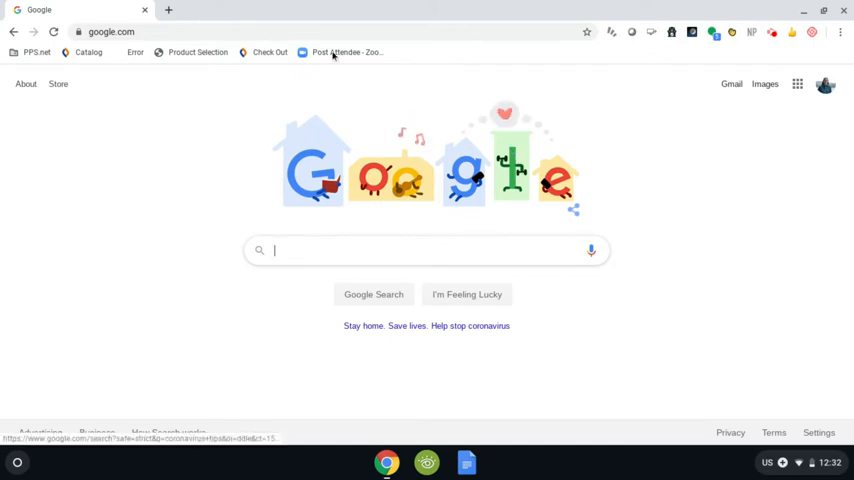
# Search Google for 'pps.net' to find the Portland Public Schools library pages.
pyautogui.click(200, 32)
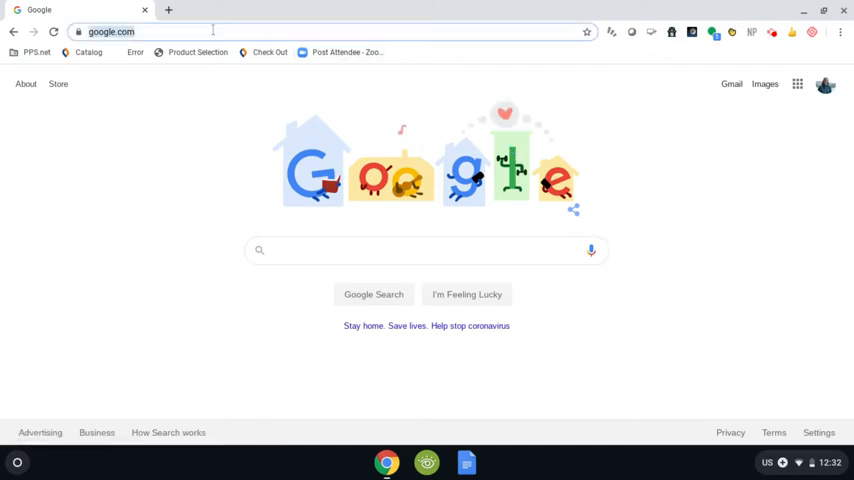
pyautogui.write('pps.net')
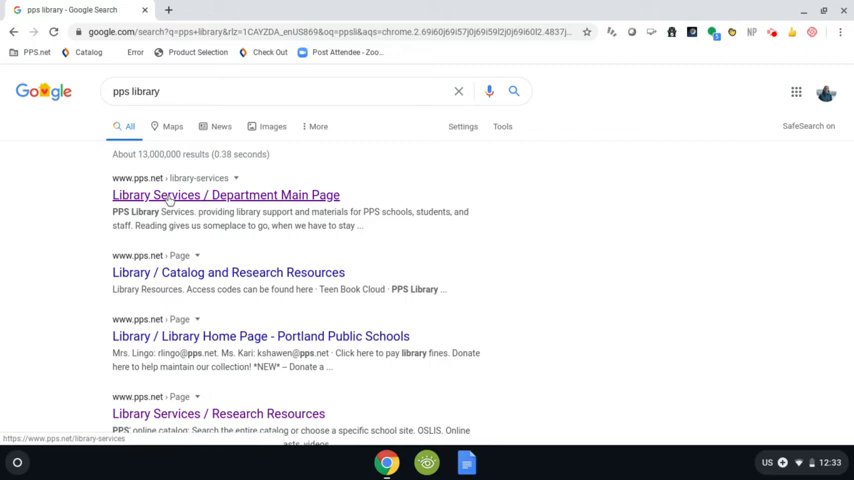
# Go to the PPS Library Services department page and reach its catalog and research resource links.
pyautogui.click(224, 194)
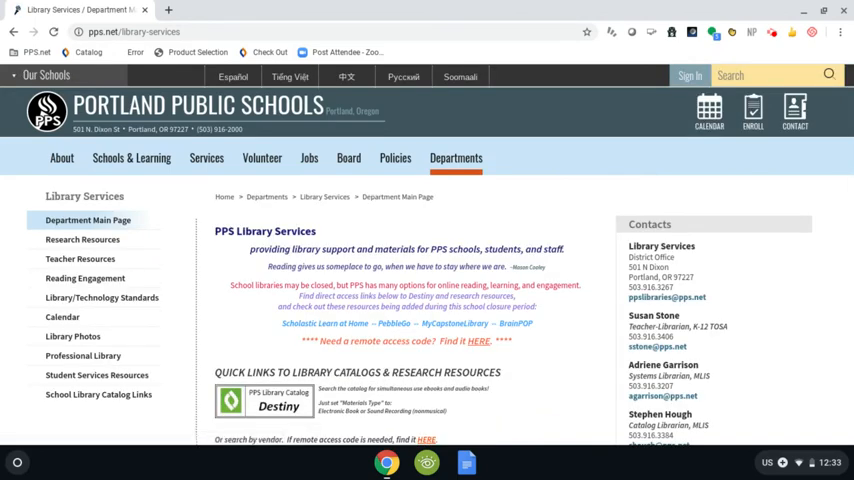
pyautogui.scroll(-3)
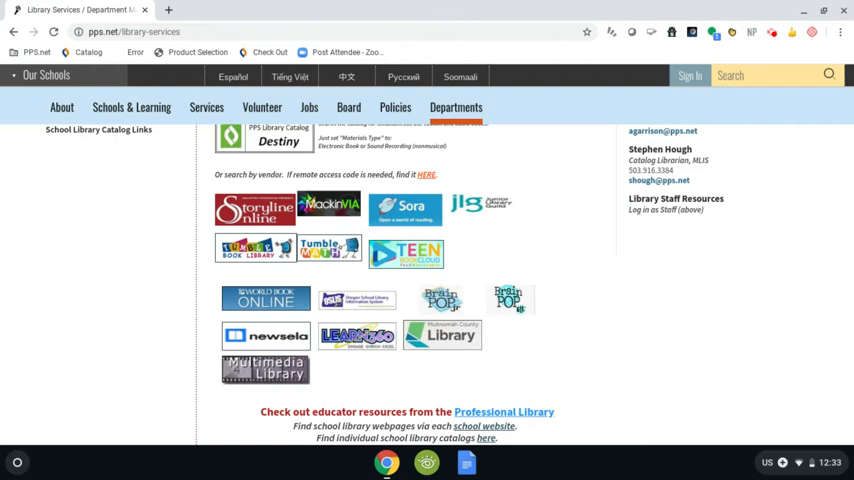
pyautogui.moveTo(184, 304)
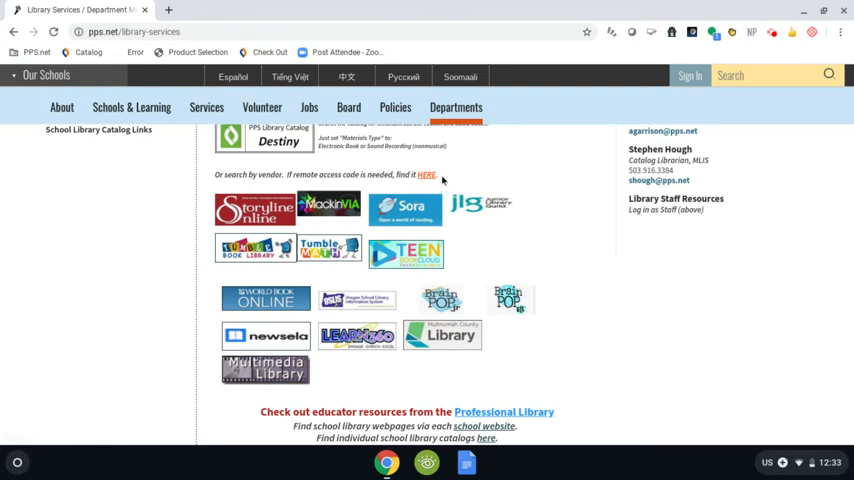
pyautogui.moveTo(448, 176)
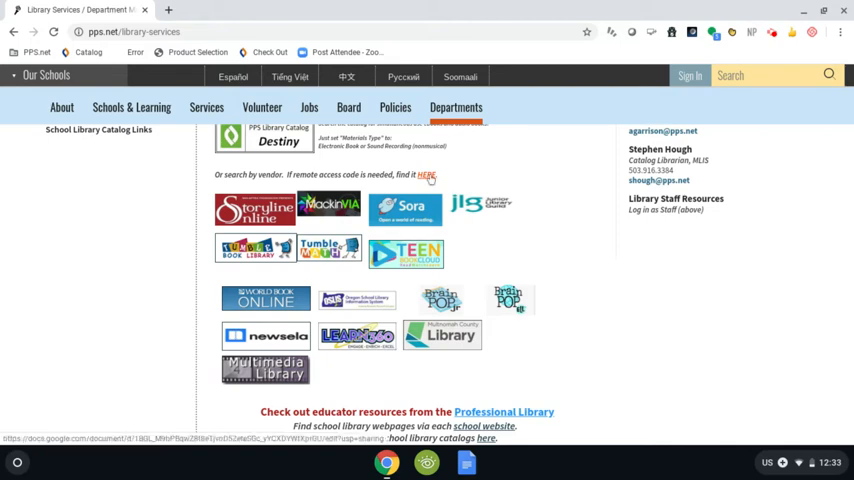
# Reach the remote access codes page and launch World Book Online from its logo.
pyautogui.click(426, 176)
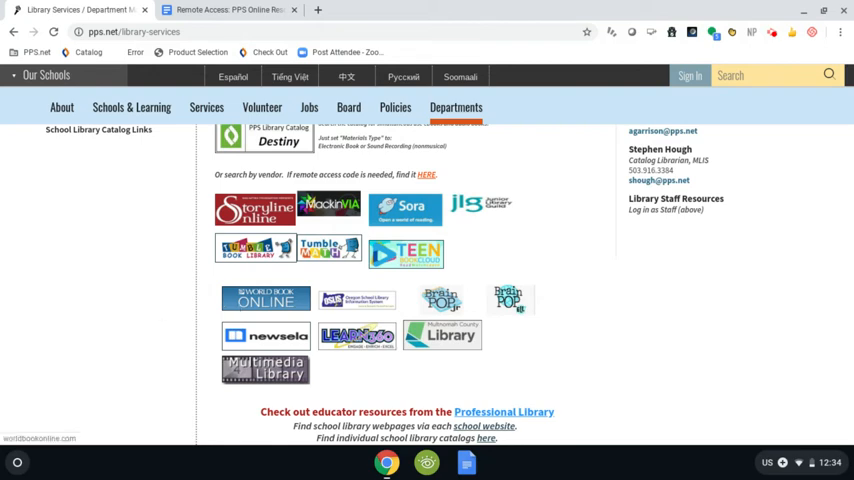
pyautogui.click(266, 296)
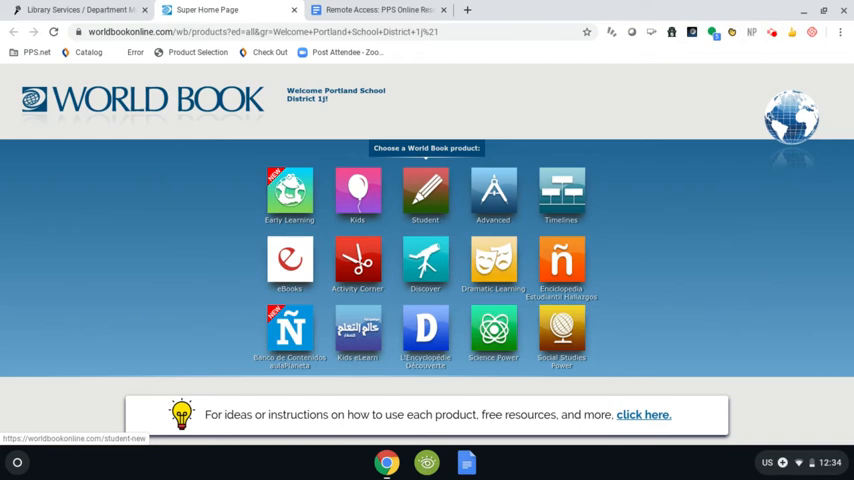
# Choose the Student product to reach the World Book Student home page.
pyautogui.click(424, 190)
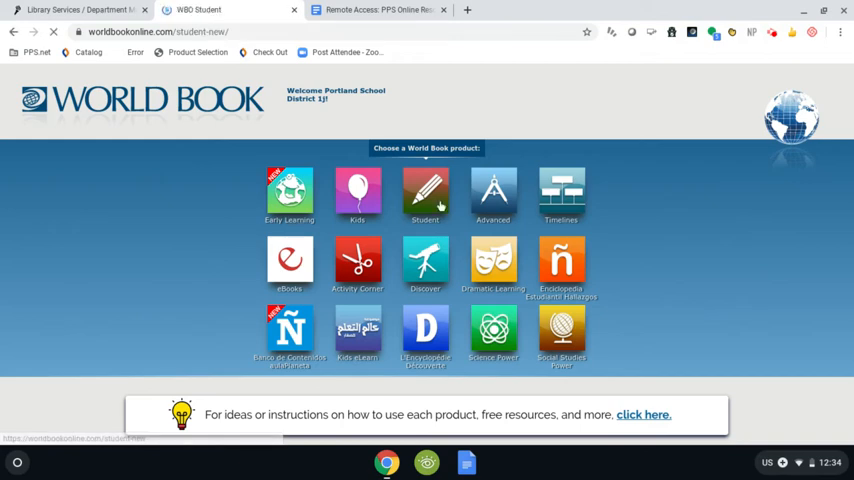
pyautogui.click(424, 192)
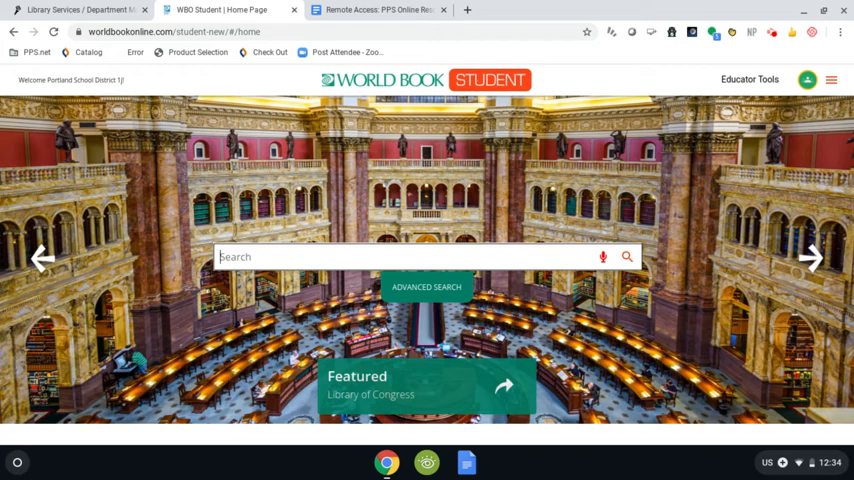
# Search 'Rom' and open the Rome [Italy] encyclopedia article.
pyautogui.write('Rome')
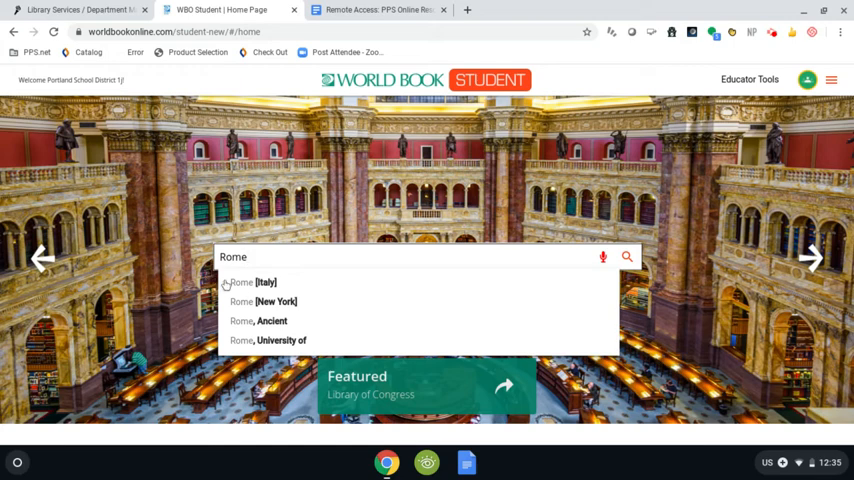
pyautogui.moveTo(264, 284)
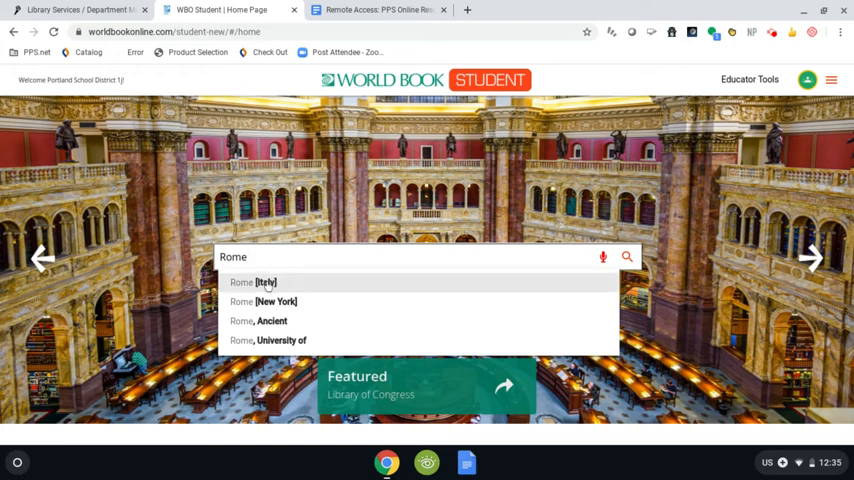
pyautogui.click(252, 282)
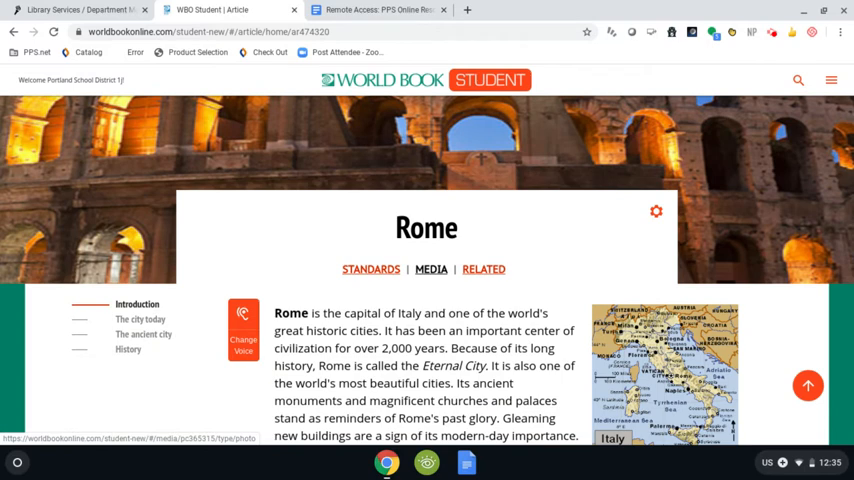
pyautogui.scroll(-3)
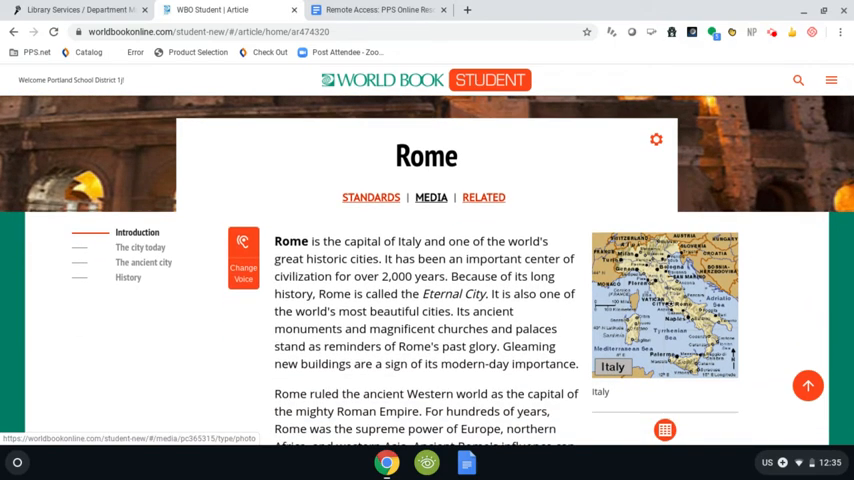
pyautogui.moveTo(152, 262)
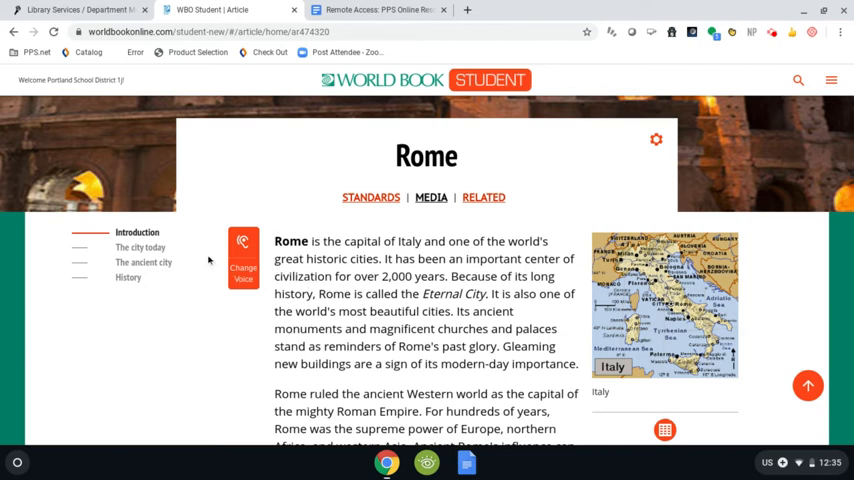
pyautogui.moveTo(268, 256)
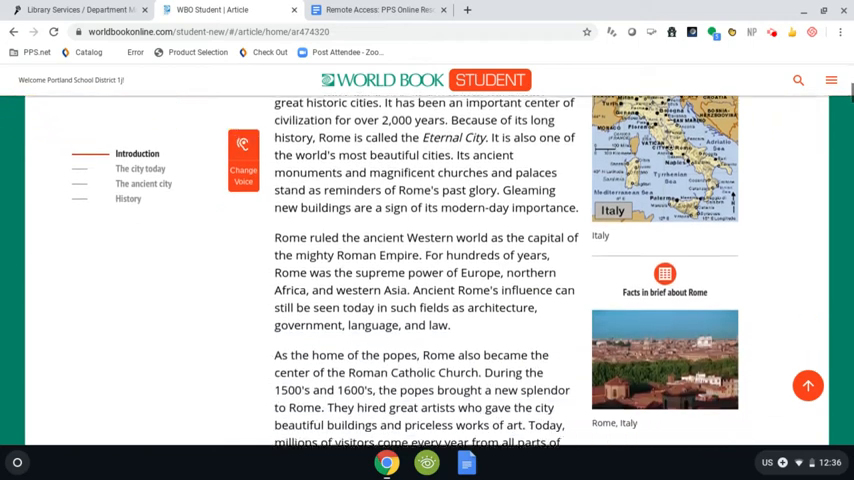
pyautogui.scroll(-3)
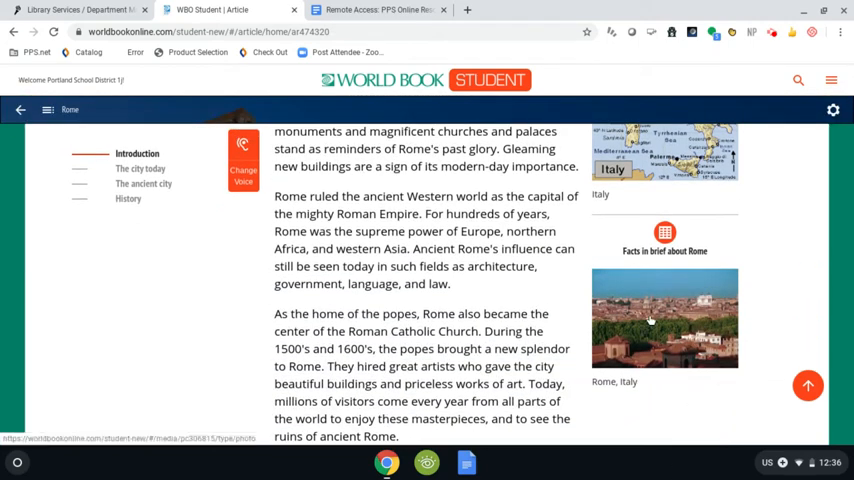
pyautogui.moveTo(664, 252)
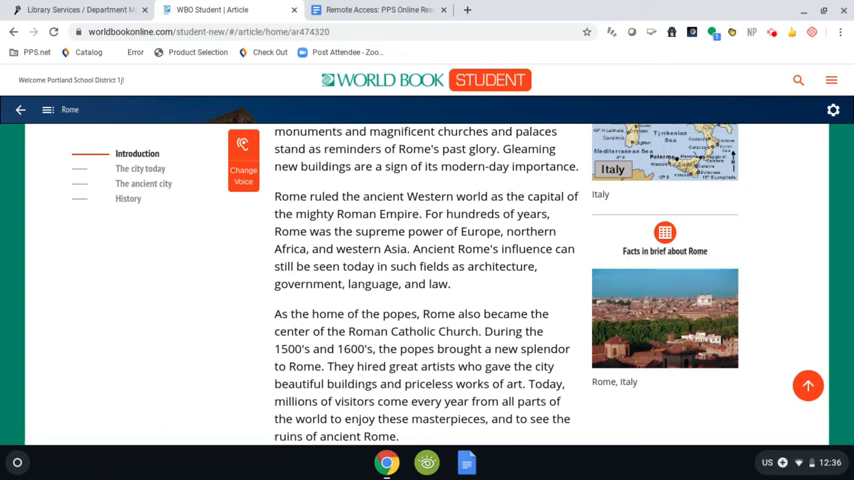
pyautogui.scroll(3)
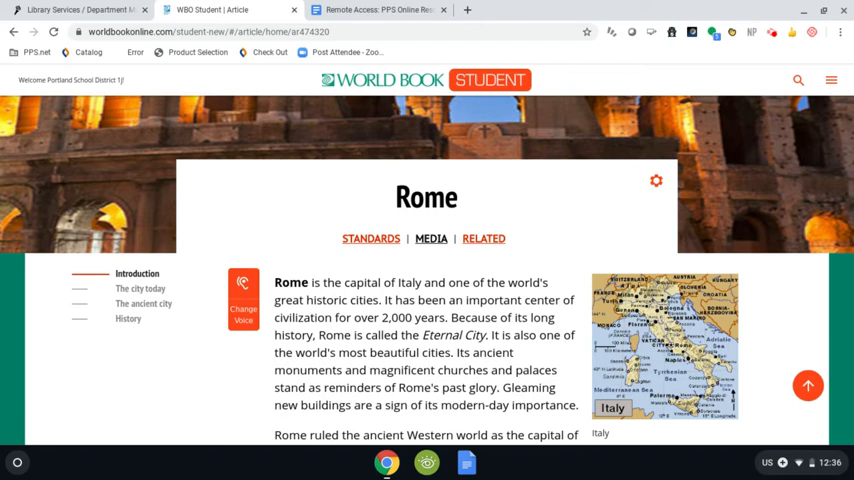
pyautogui.moveTo(644, 192)
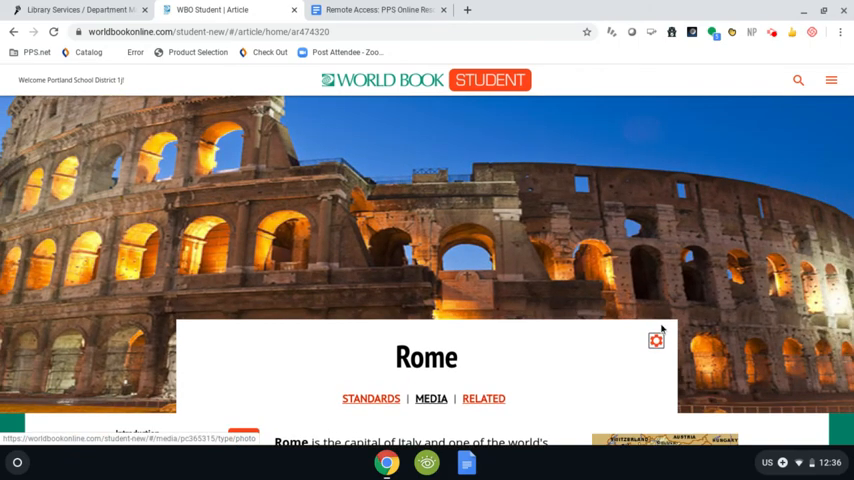
# Bring up the Rome article's Tools and Settings menu with its save, share, print and citation options.
pyautogui.click(656, 340)
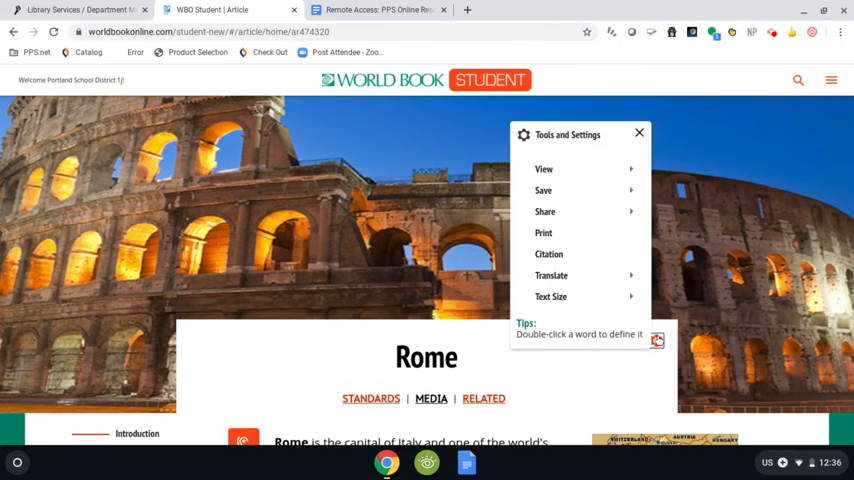
pyautogui.moveTo(544, 168)
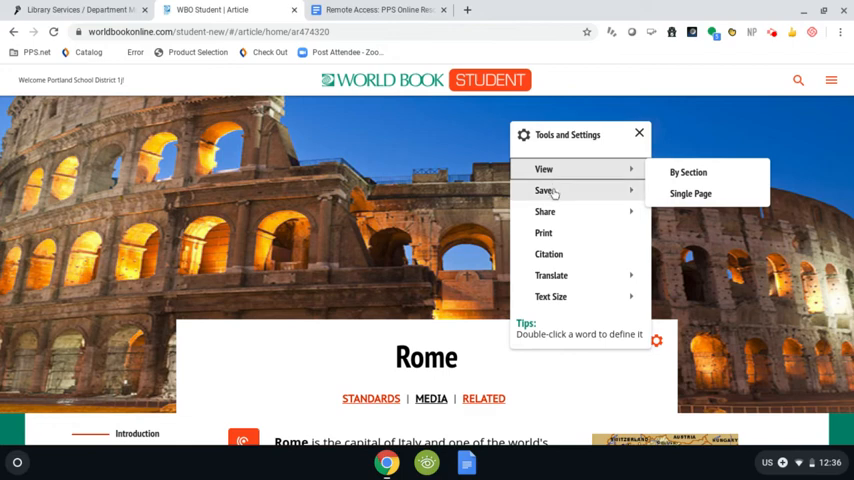
pyautogui.moveTo(580, 194)
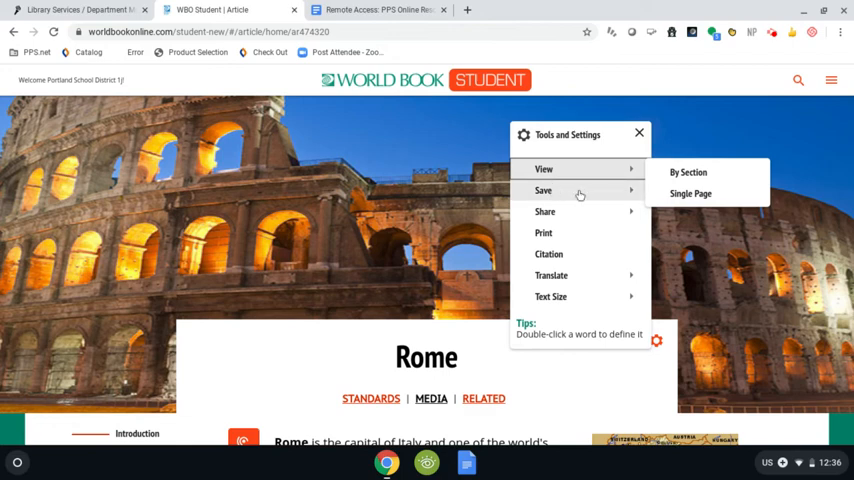
pyautogui.moveTo(544, 190)
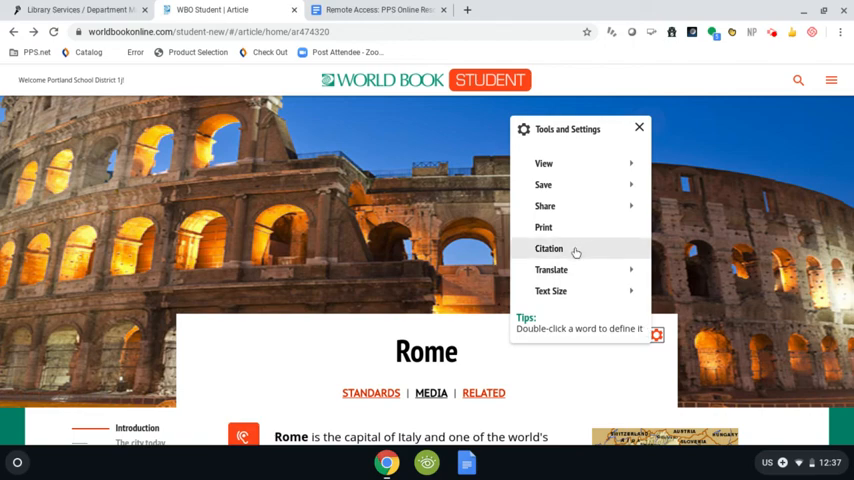
pyautogui.moveTo(576, 252)
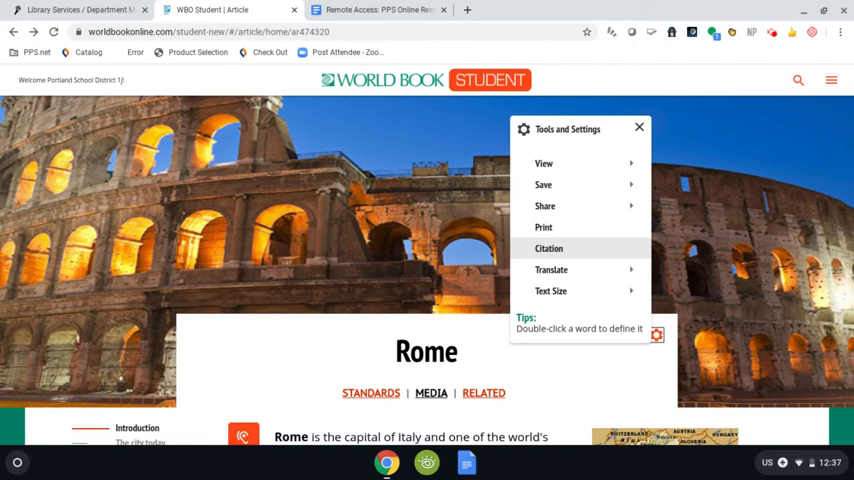
# Show the How to cite this article dialog with MLA, APA and Harvard formats.
pyautogui.click(548, 248)
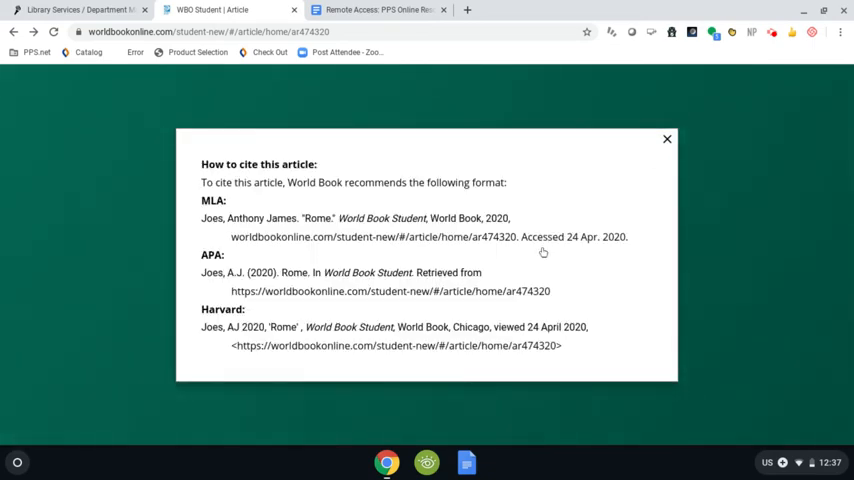
pyautogui.moveTo(186, 202)
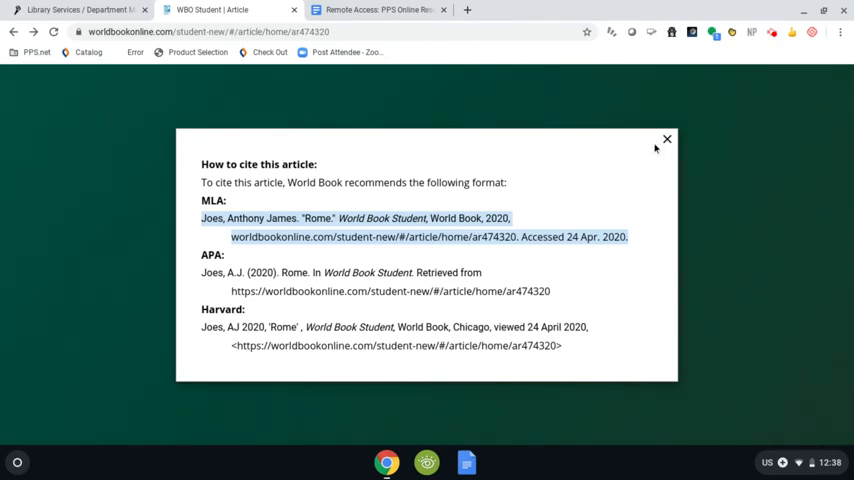
# Close the citation dialog and view the Colosseum at night photo from the Rome article.
pyautogui.click(668, 140)
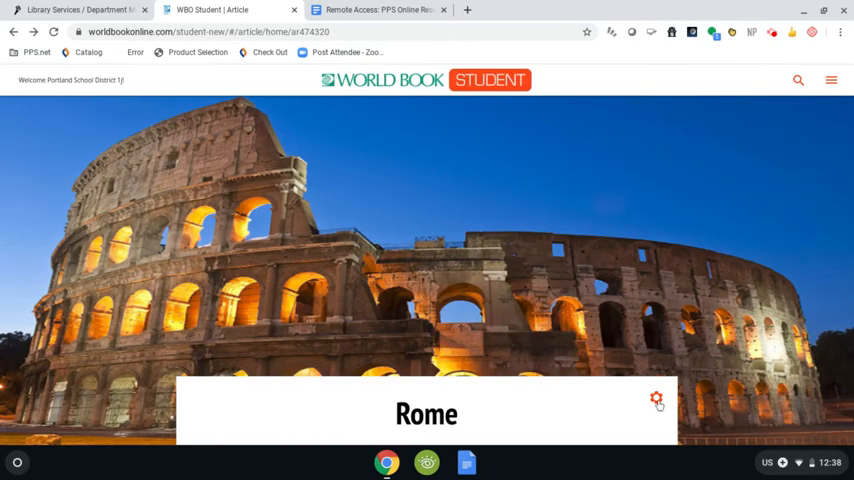
pyautogui.click(656, 398)
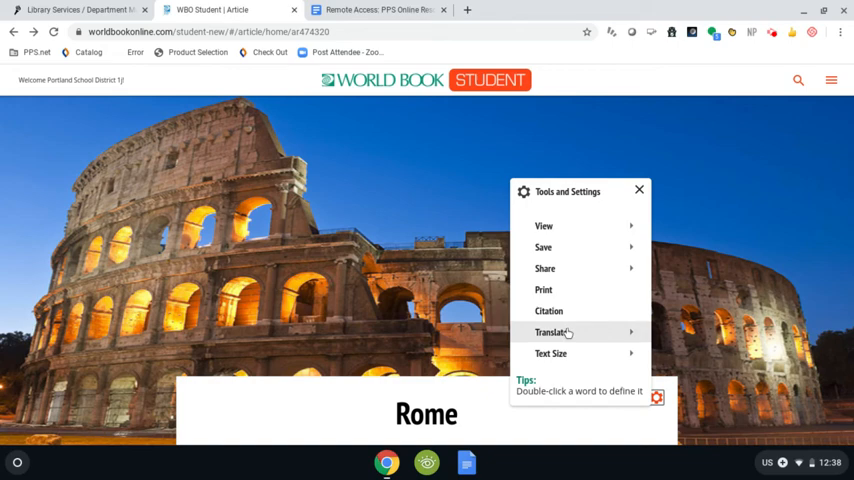
pyautogui.click(552, 332)
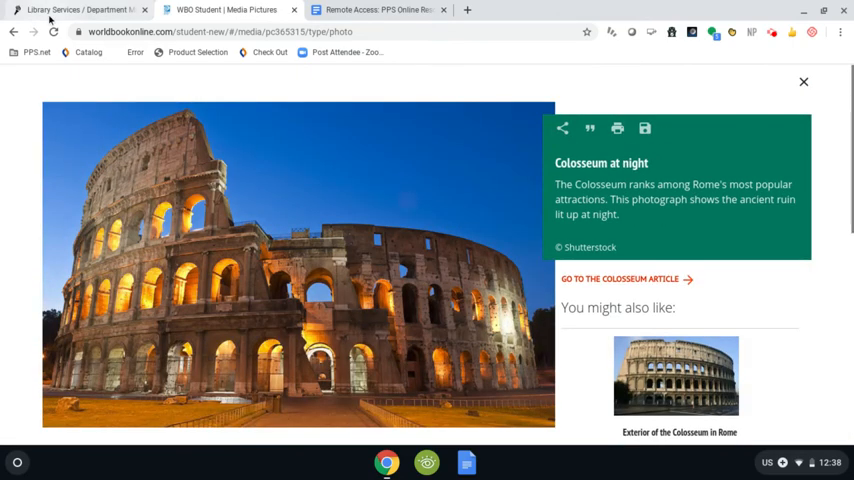
# Return to the Rome article and bring back its Tools and Settings options.
pyautogui.click(14, 32)
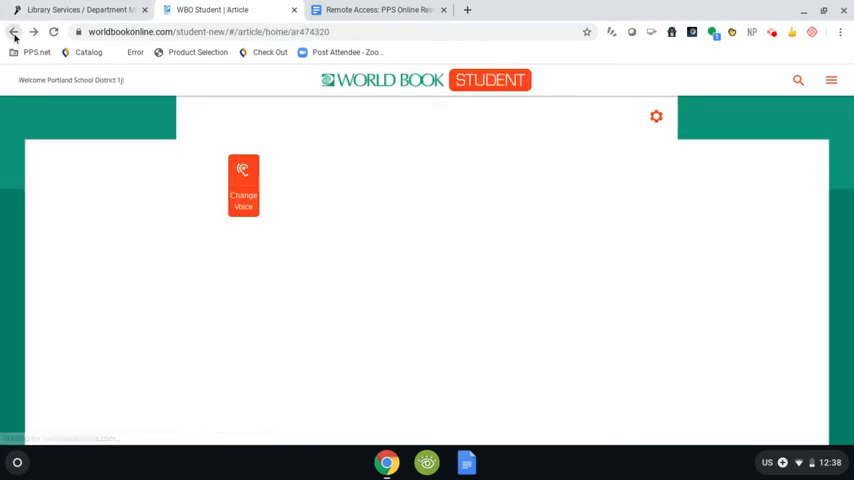
pyautogui.click(14, 32)
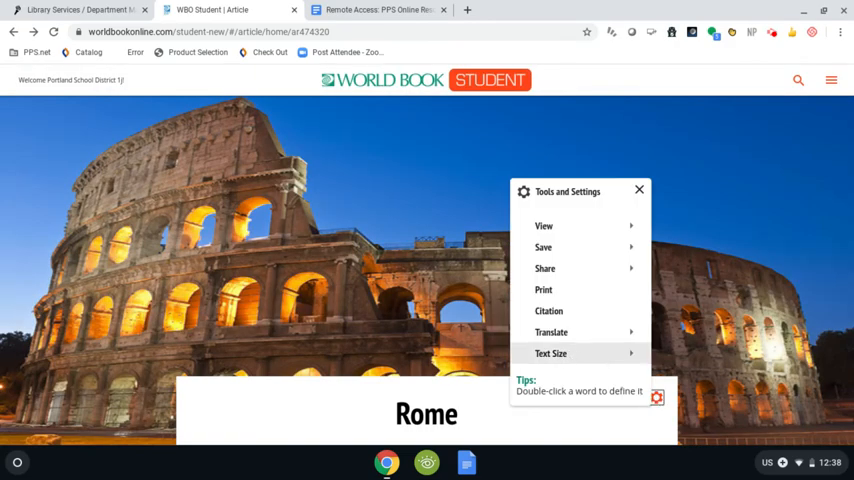
pyautogui.moveTo(552, 352)
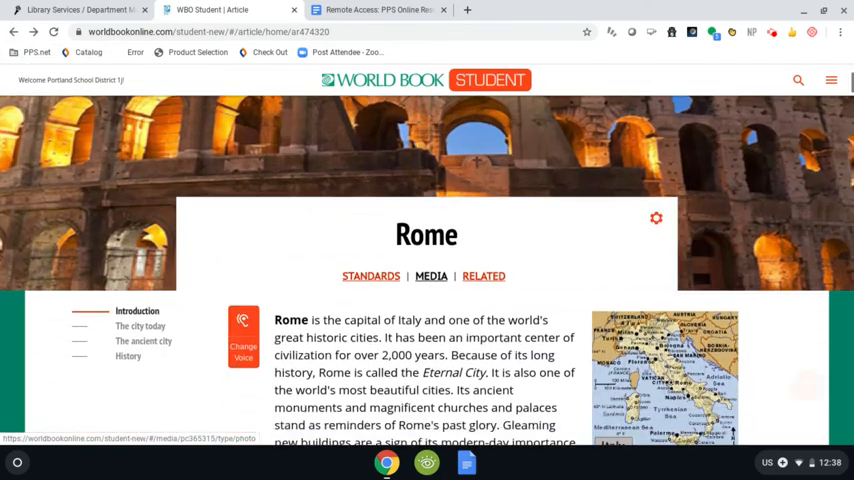
# Read the Rome article down to its Contributor section, then return to the World Book Student home page.
pyautogui.scroll(-3)
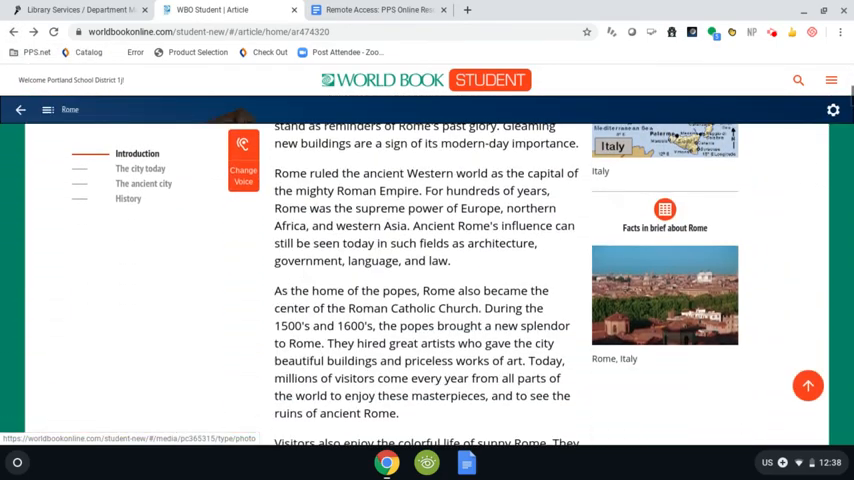
pyautogui.scroll(-3)
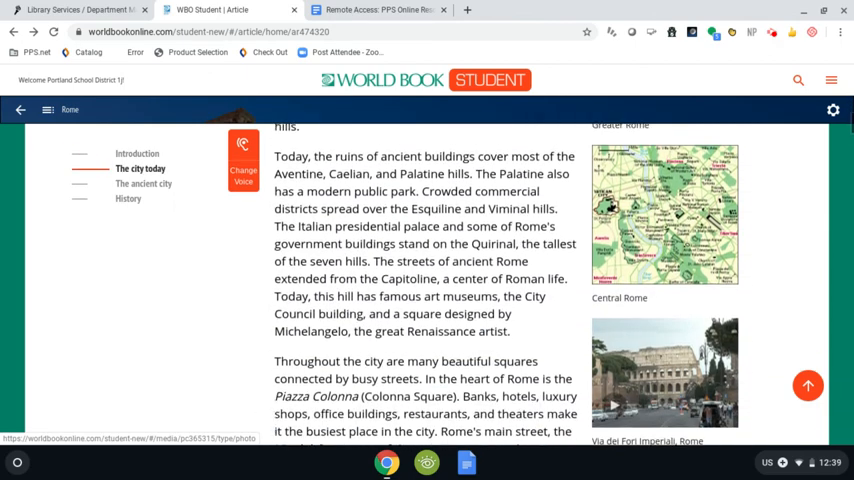
pyautogui.scroll(-3)
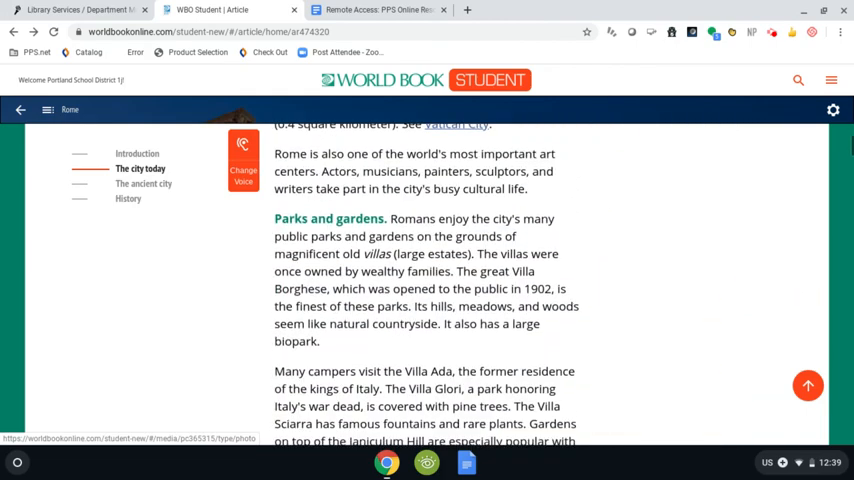
pyautogui.scroll(-3)
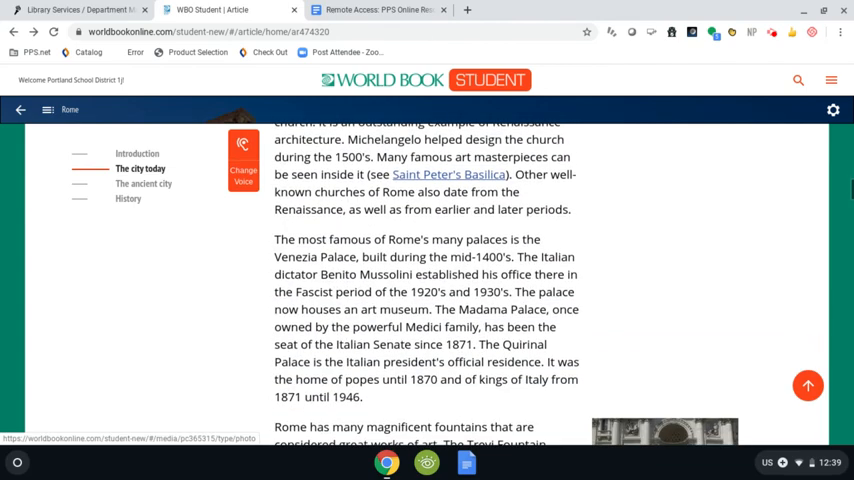
pyautogui.scroll(-3)
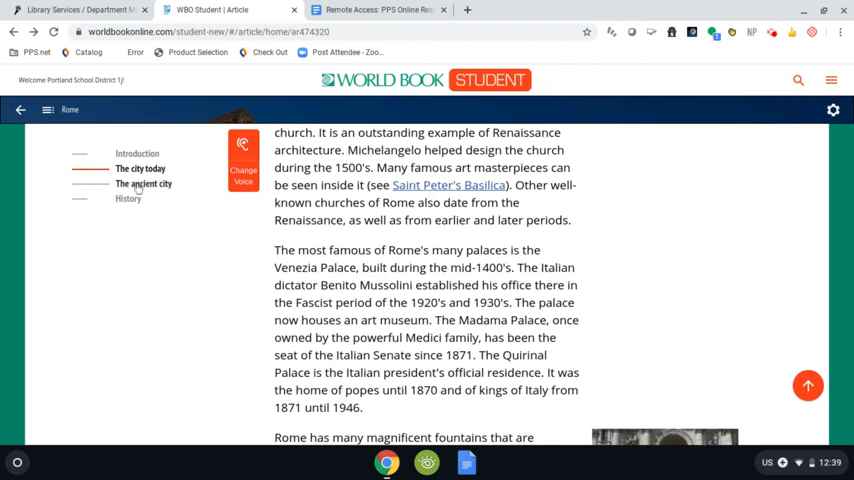
pyautogui.moveTo(844, 218)
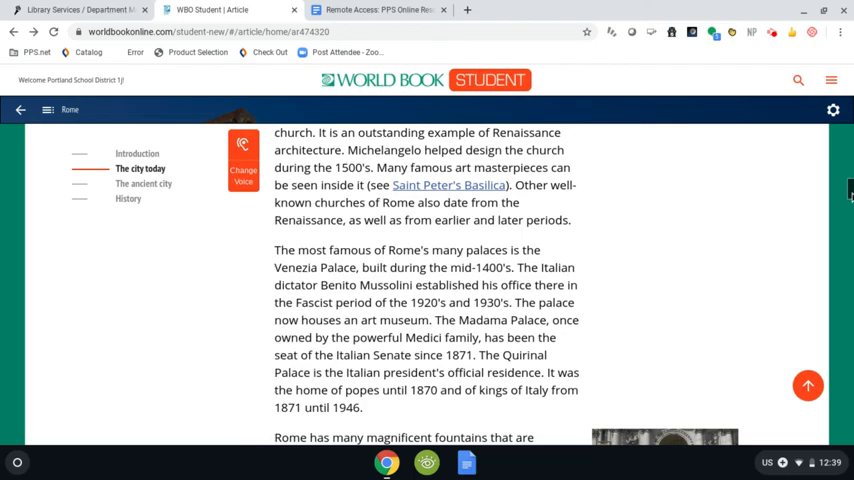
pyautogui.scroll(-3)
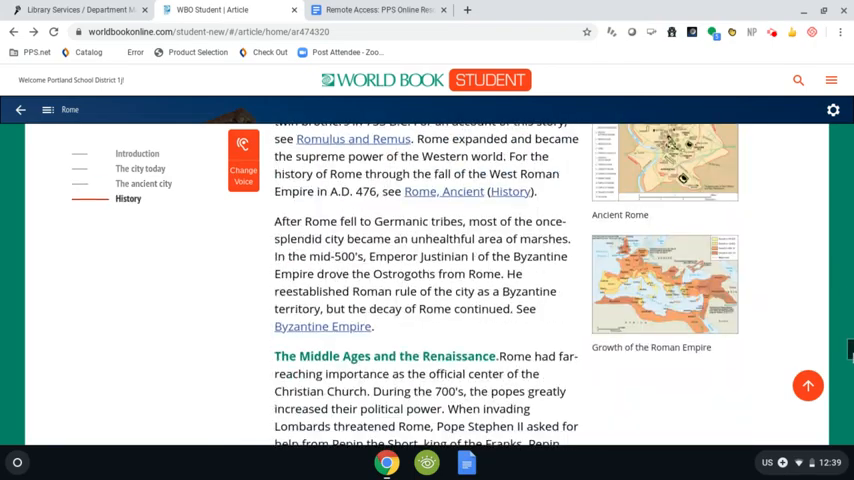
pyautogui.scroll(-3)
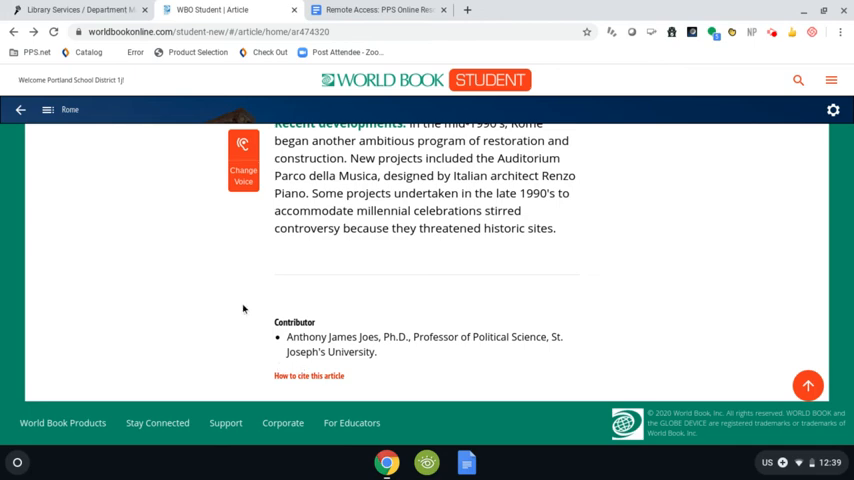
pyautogui.moveTo(244, 308)
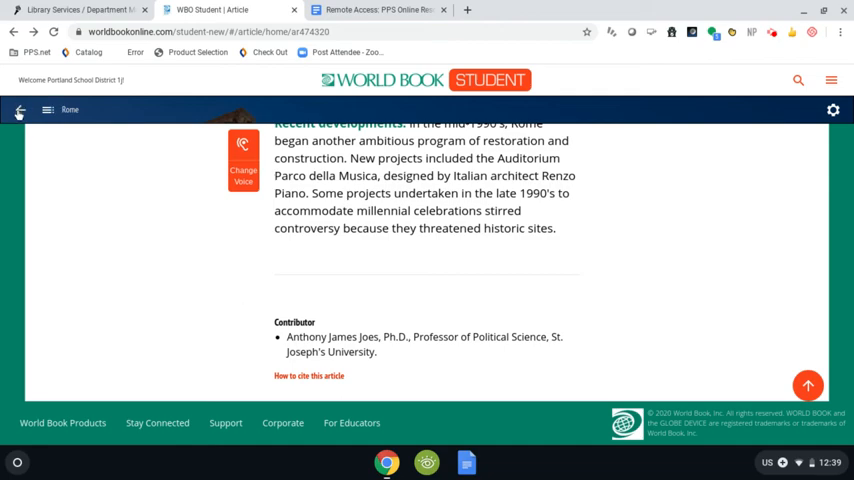
pyautogui.click(18, 110)
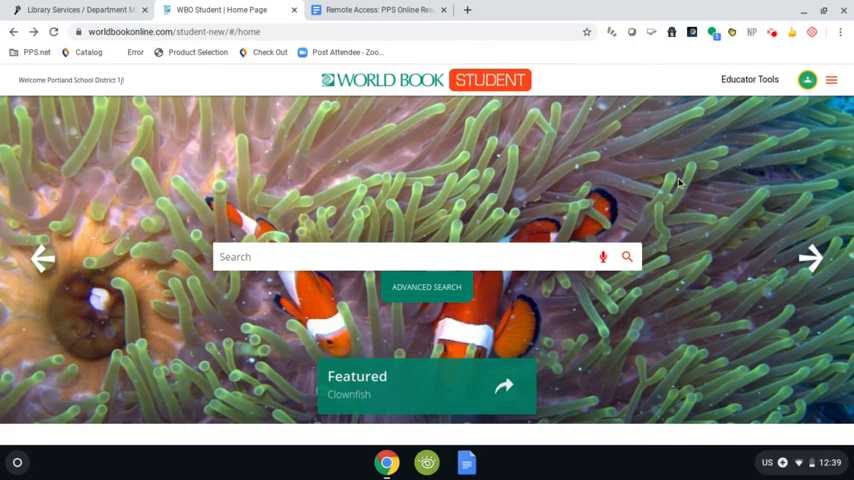